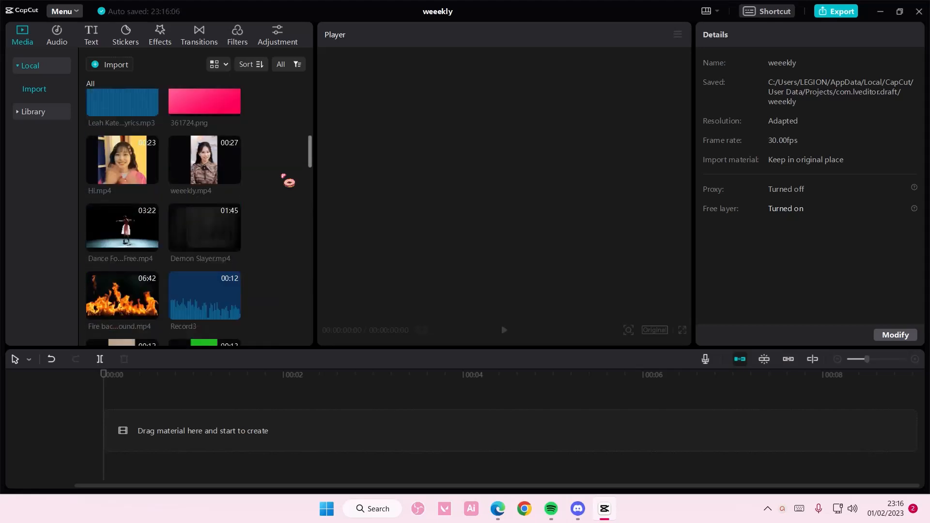
Star the track Confused Stew as a favourite in the Audio music library
{"action": "scroll", "scroll_direction": "down", "scroll_amount": 3}
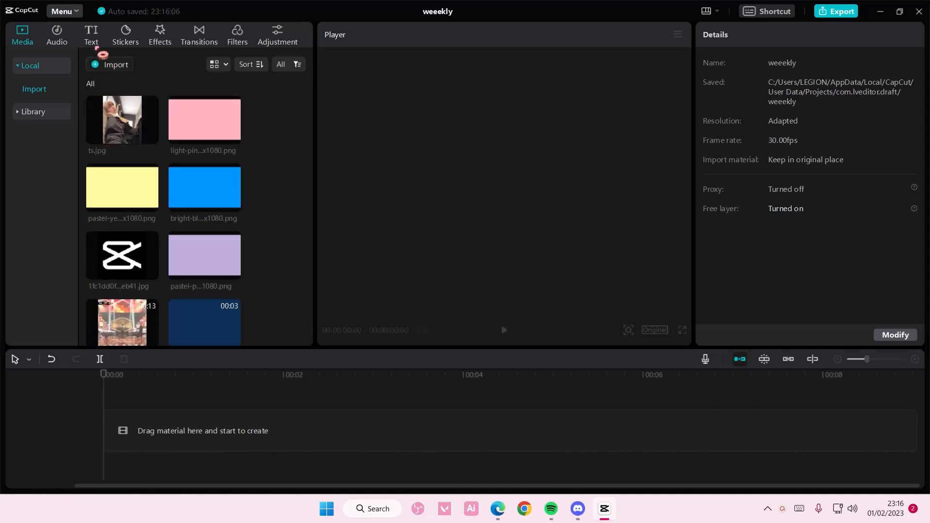
{"action": "left_click", "coordinate": [56, 35]}
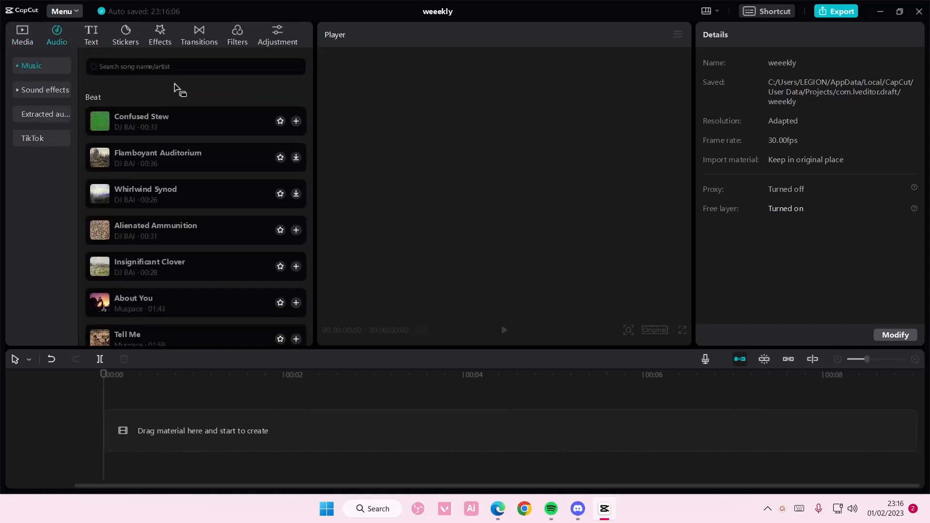
{"action": "left_click", "coordinate": [279, 121]}
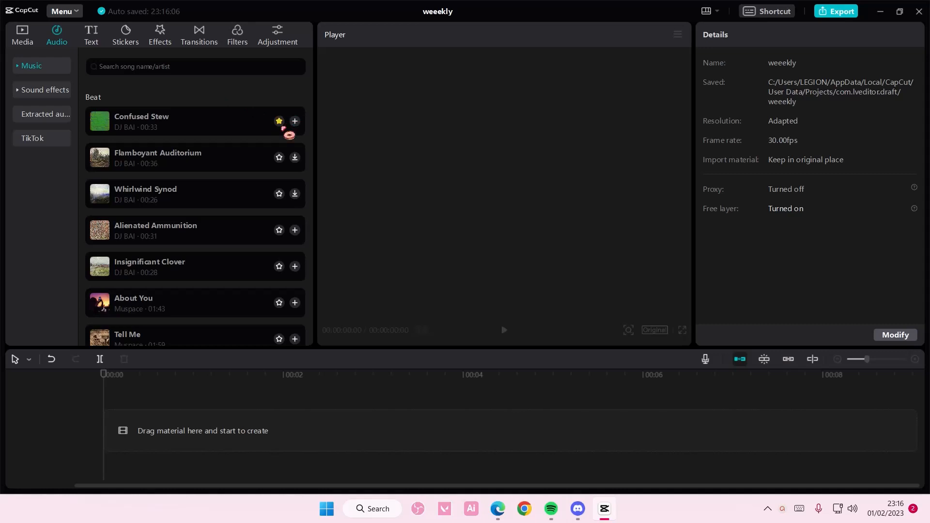
Browse the Text, Stickers and Effects libraries to see their favourite options
{"action": "left_click", "coordinate": [91, 35]}
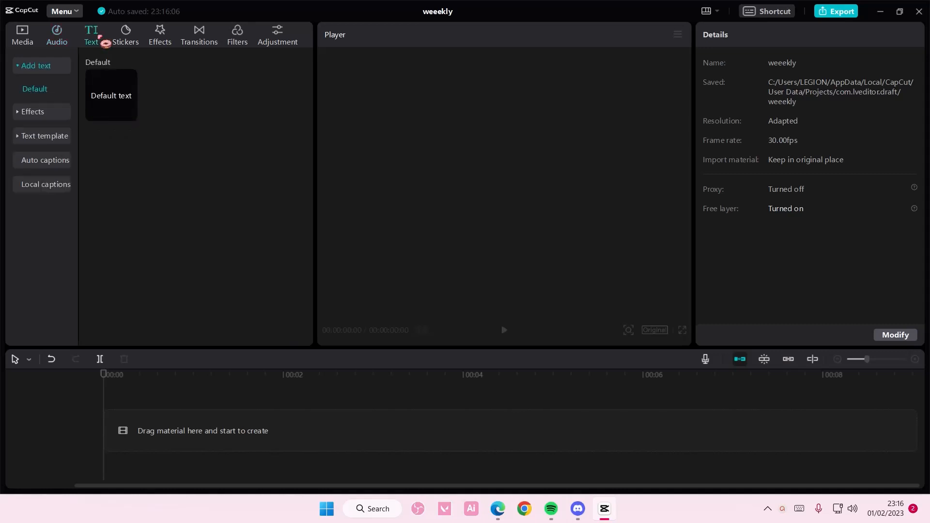
{"action": "left_click", "coordinate": [44, 114]}
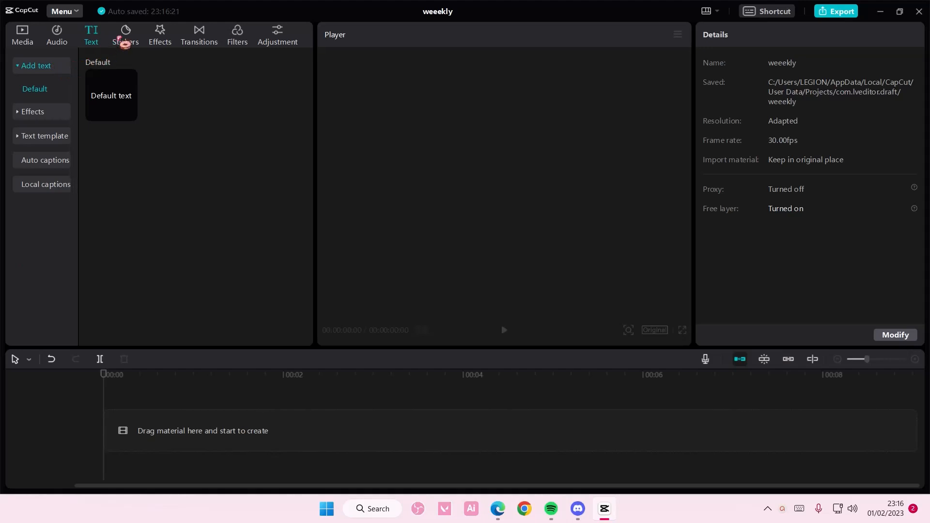
{"action": "left_click", "coordinate": [125, 34]}
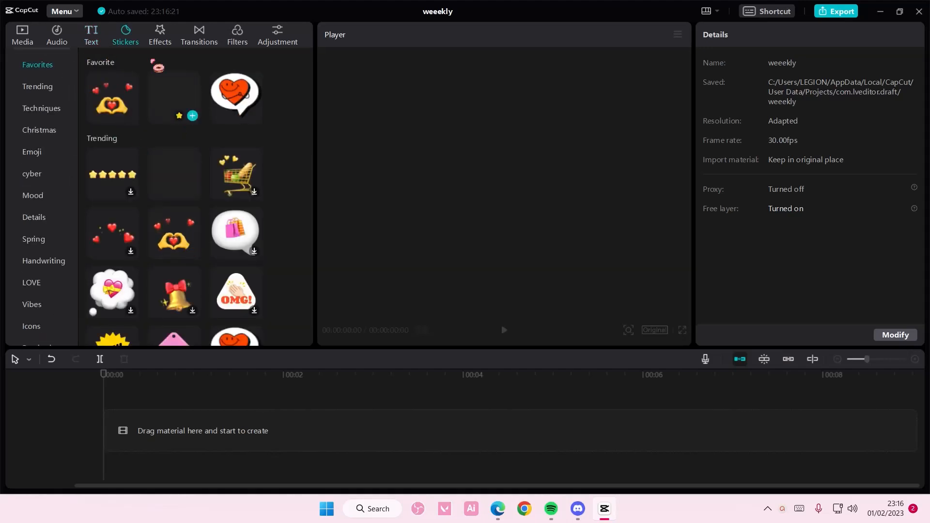
{"action": "left_click", "coordinate": [159, 35]}
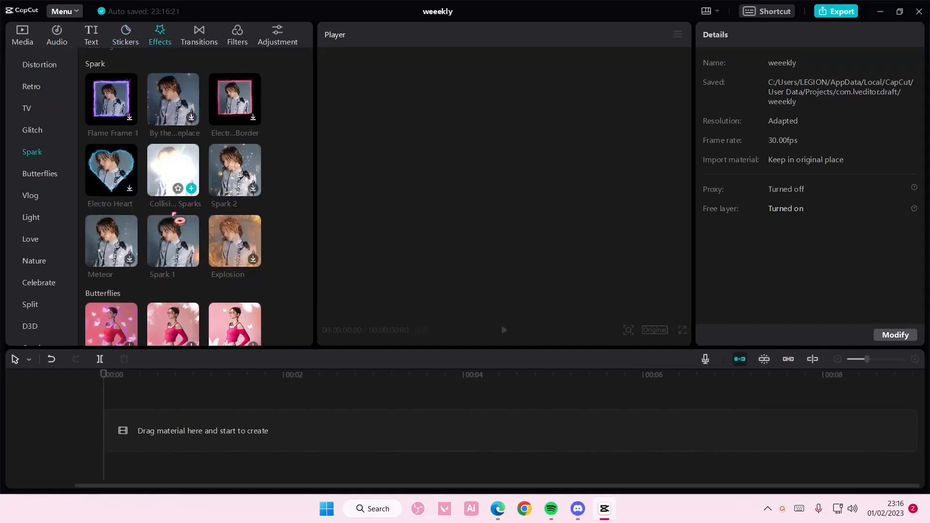
{"action": "scroll", "scroll_direction": "down", "scroll_amount": 3}
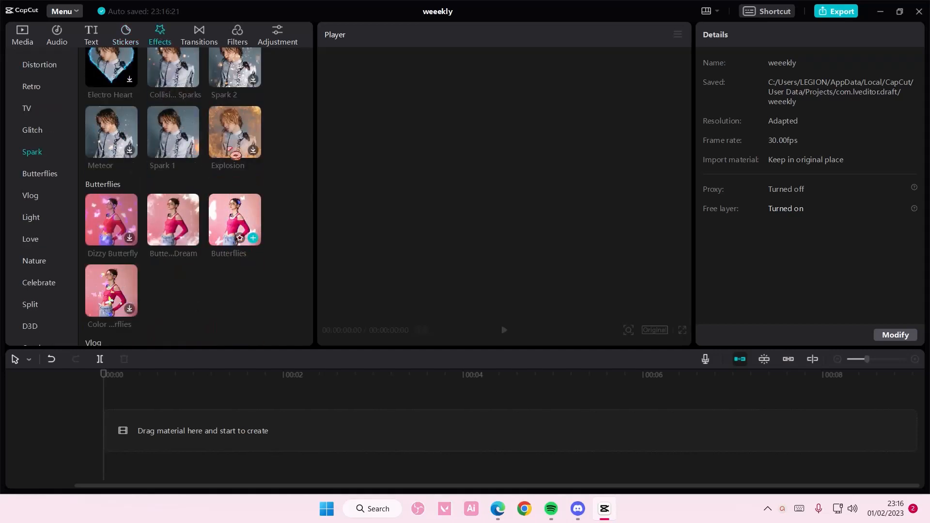
Browse Transitions, Filters and Adjustment, then return to the Effects library showing Spark and Butterflies
{"action": "left_click", "coordinate": [199, 35]}
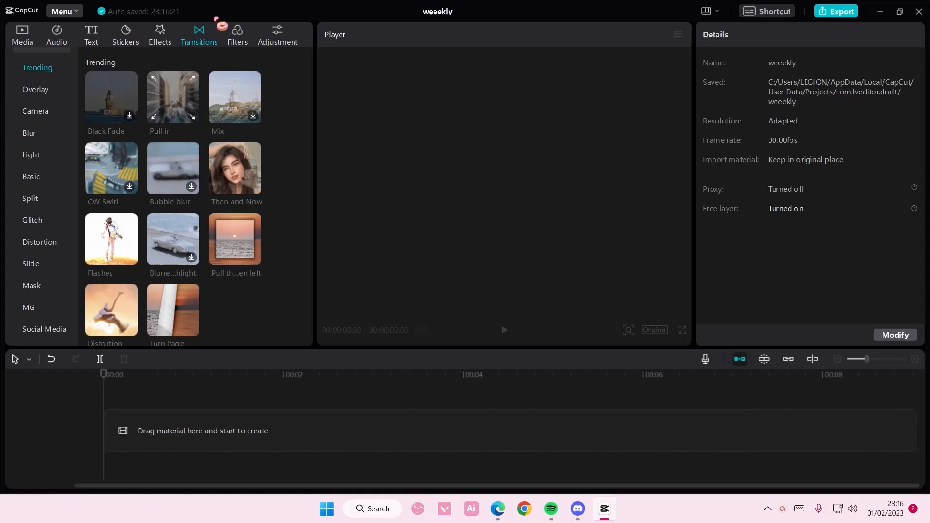
{"action": "left_click", "coordinate": [236, 35]}
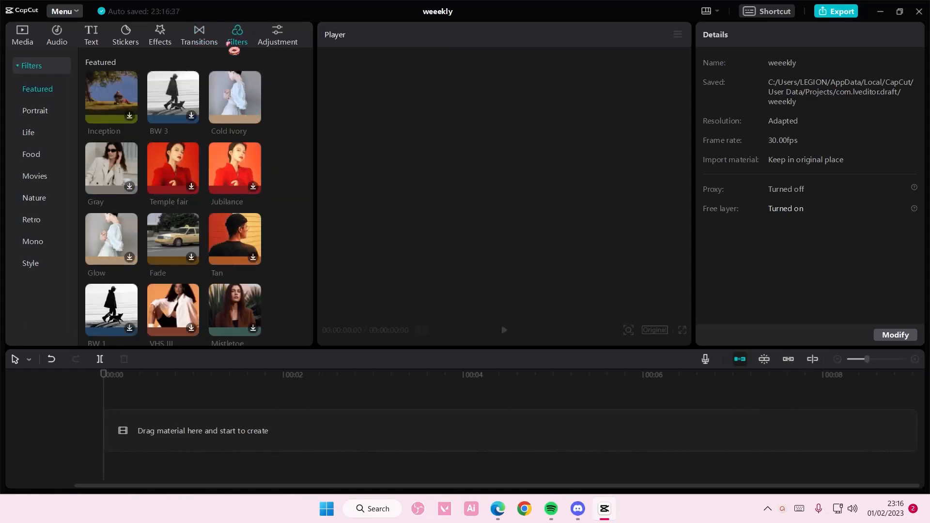
{"action": "left_click", "coordinate": [277, 35]}
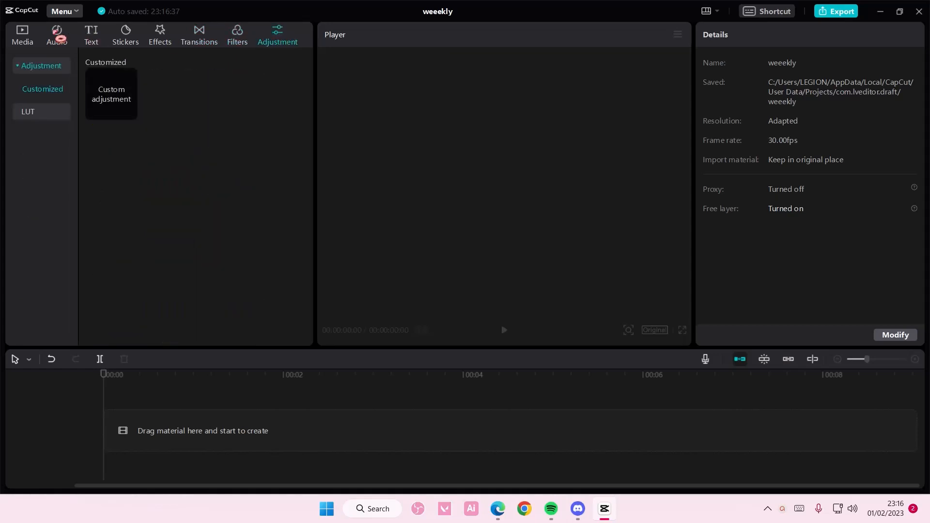
{"action": "left_click", "coordinate": [91, 35]}
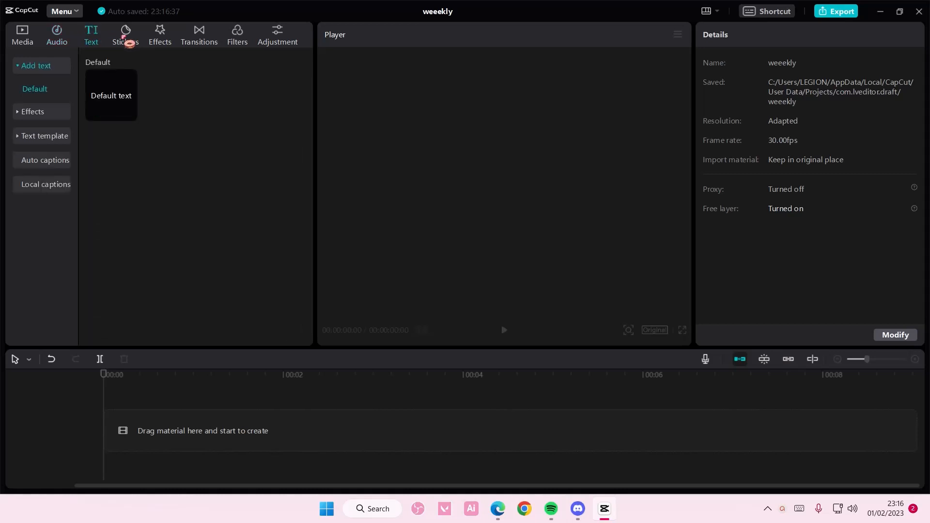
{"action": "left_click", "coordinate": [158, 35]}
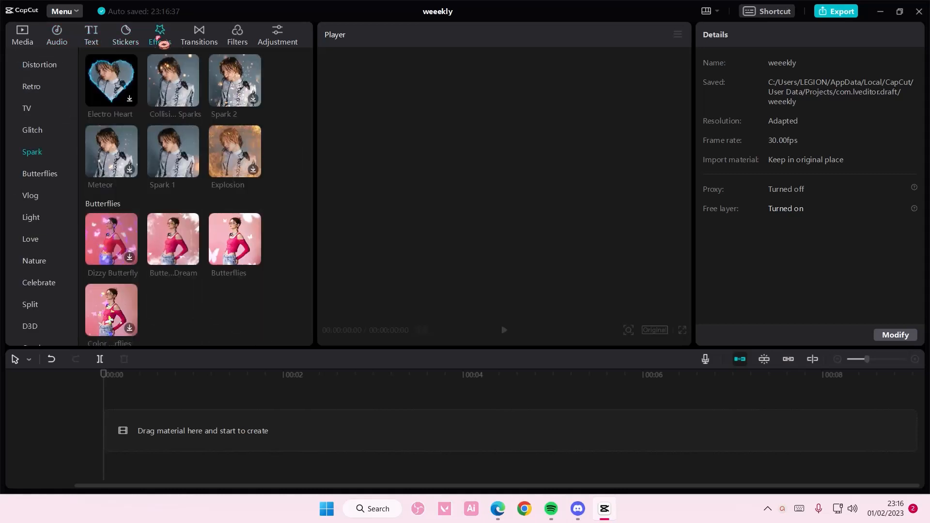